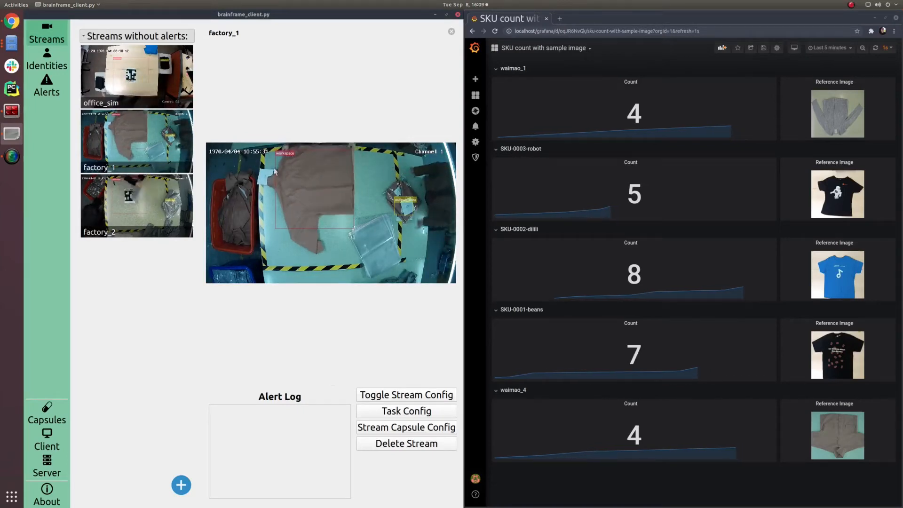
- Switch the main view between the factory_2 and office_sim feeds while counts climb
left_click(136, 206)
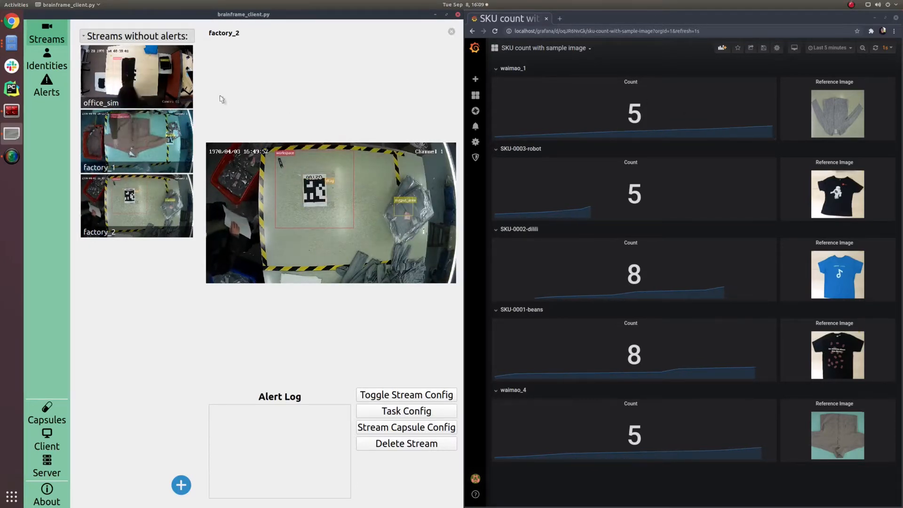
left_click(137, 77)
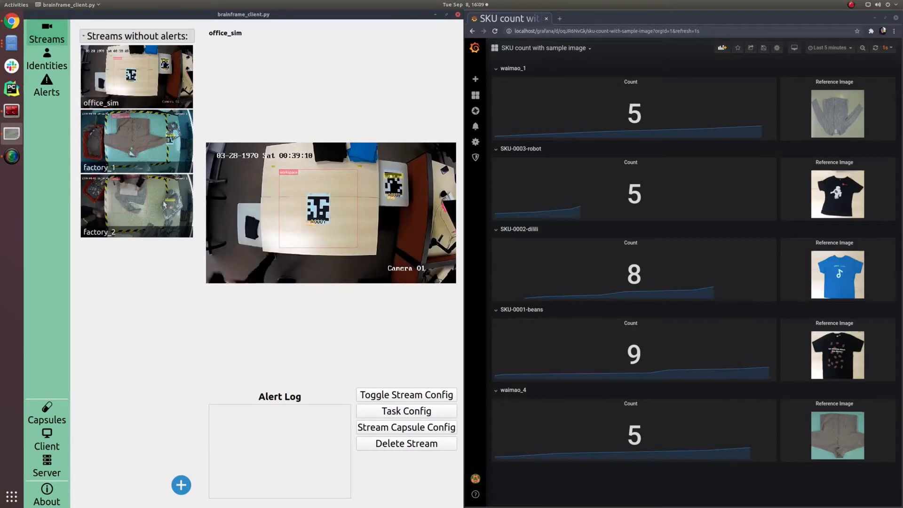
left_click(136, 205)
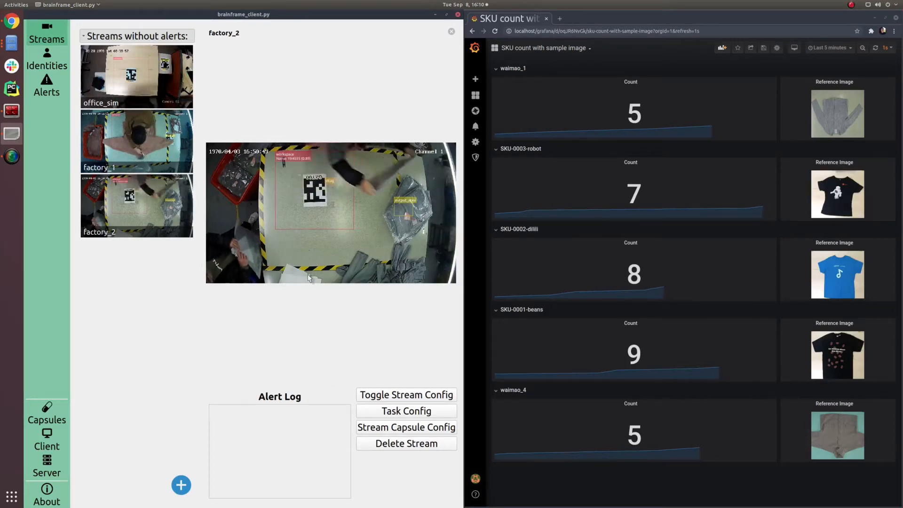
- Clear the workspace down to an empty stream list with a blank new-stream form
left_click(474, 95)
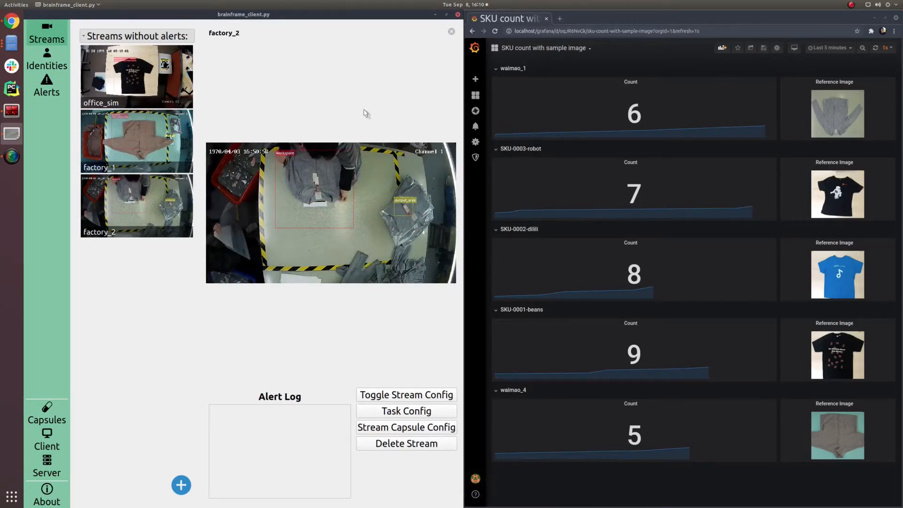
left_click(137, 76)
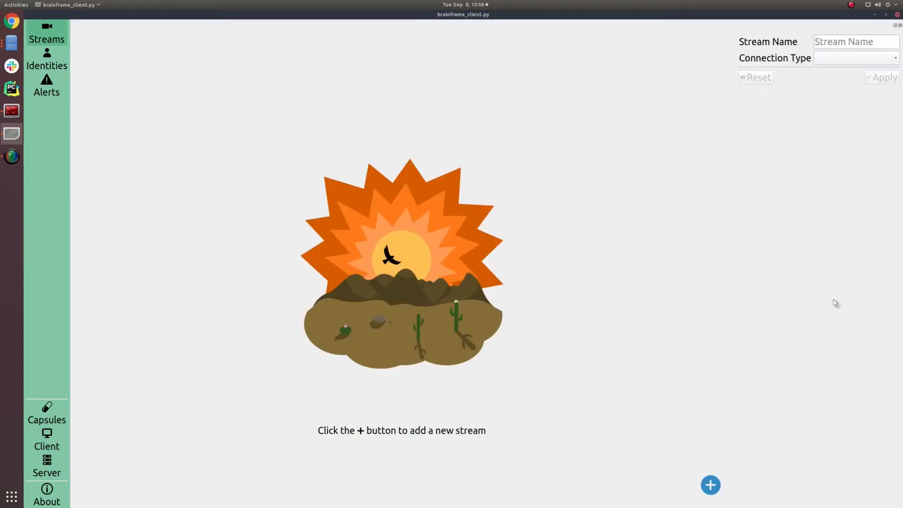
- Add the office_sim stream as a Video File connection
type("office_sim")
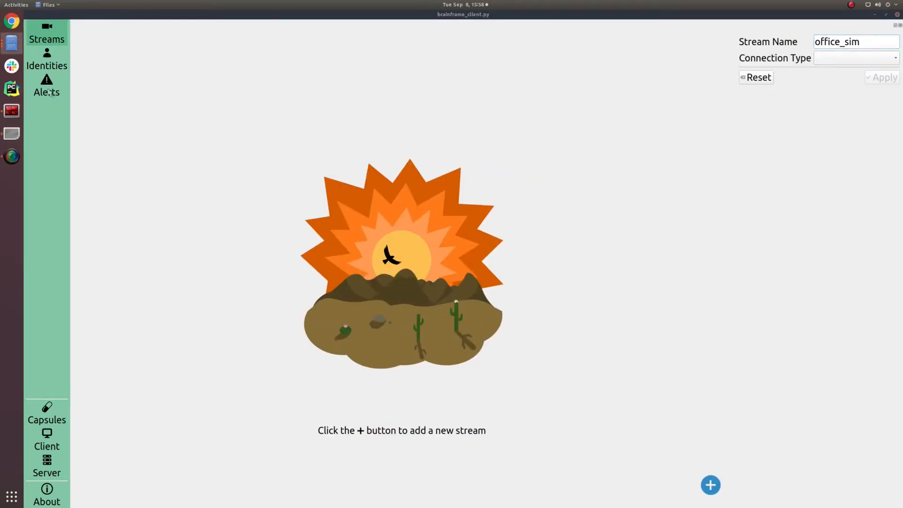
left_click(856, 57)
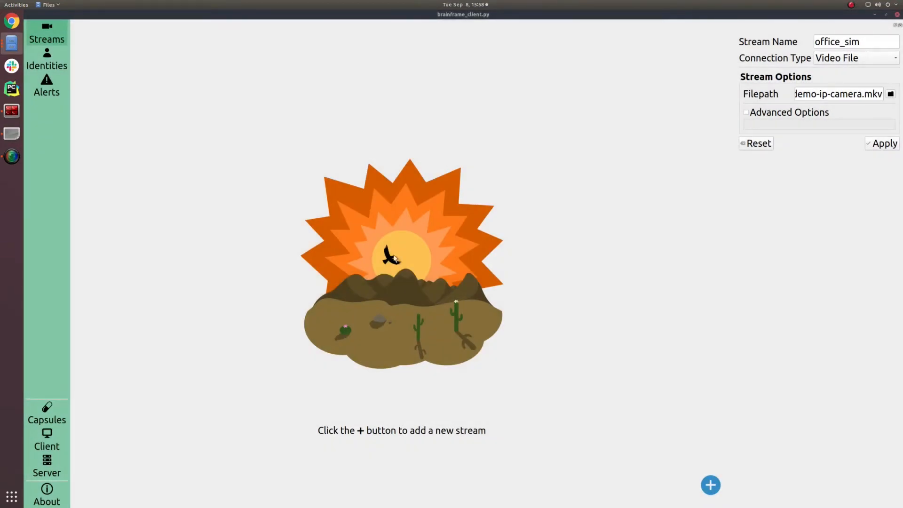
mouse_move(711, 485)
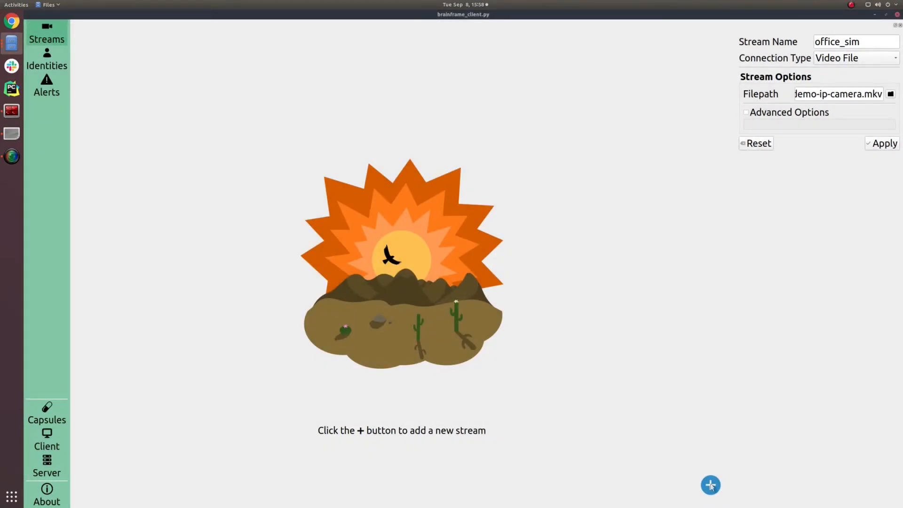
left_click(884, 143)
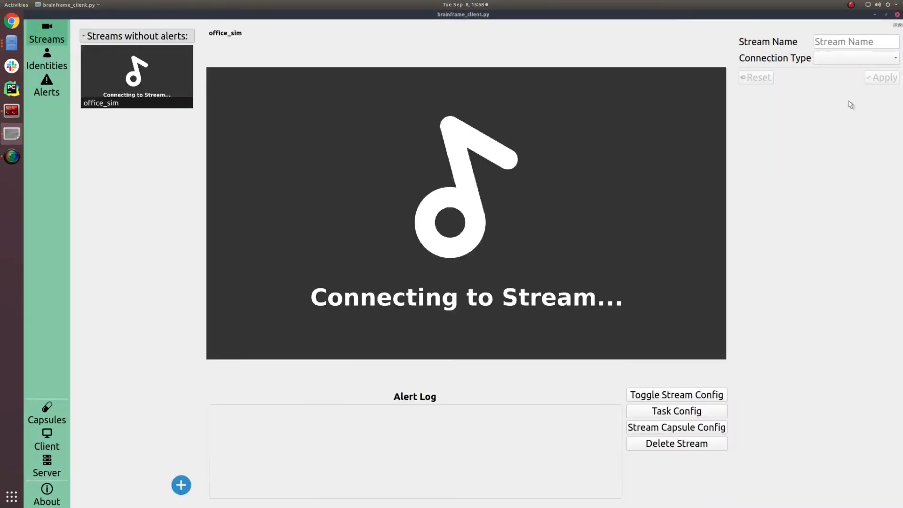
- Choose Video File connections for the factory_1 and factory_2 streams
left_click(855, 58)
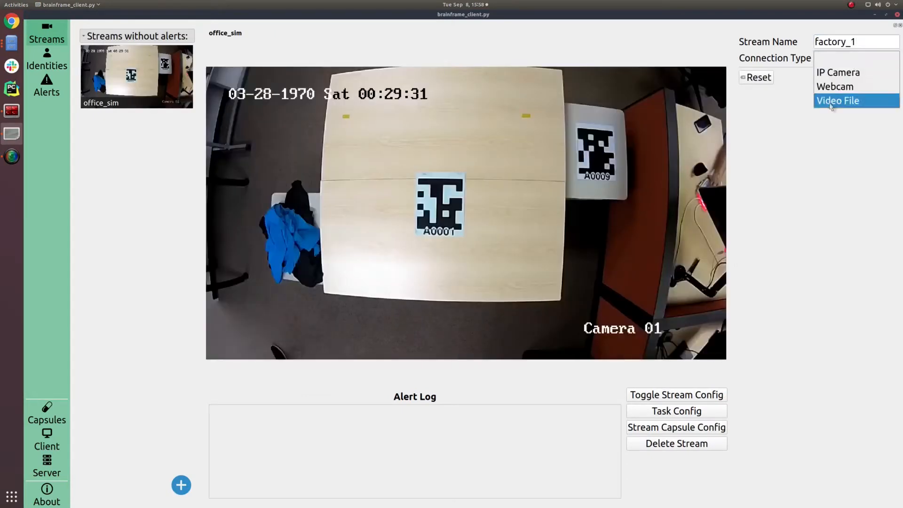
left_click(837, 100)
type("2")
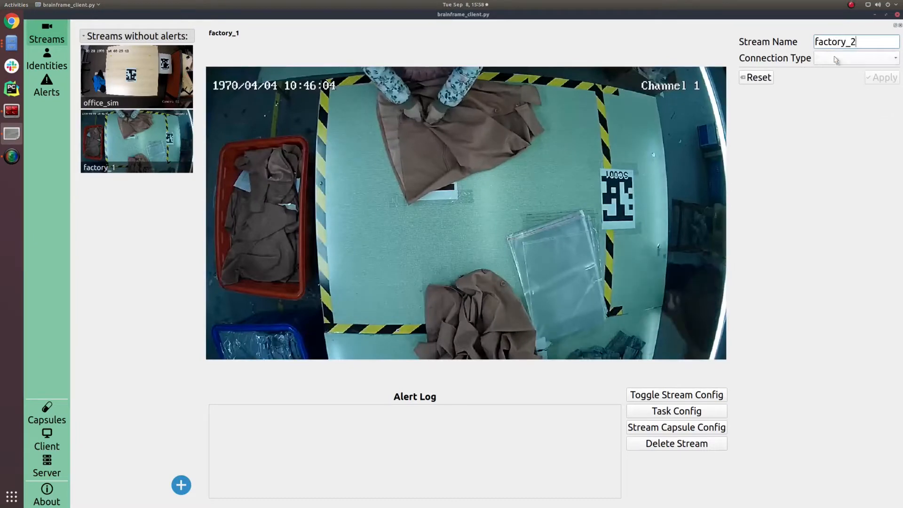
left_click(855, 57)
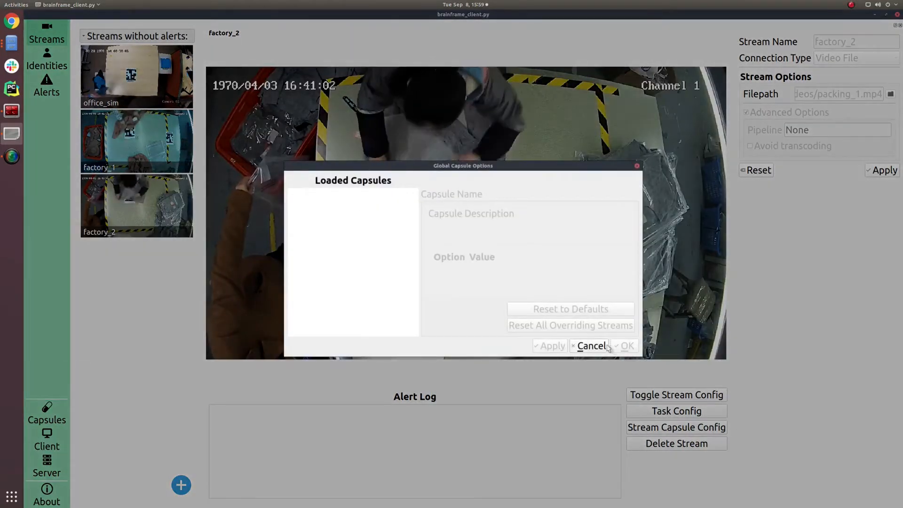
- Dismiss the empty capsule options and copy detector_dtag.cap into the capsules folder
left_click(591, 346)
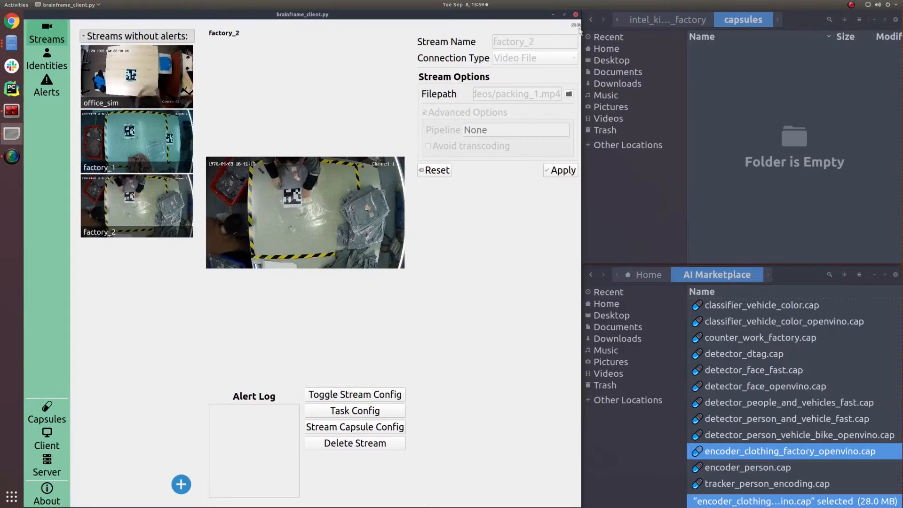
left_click(747, 466)
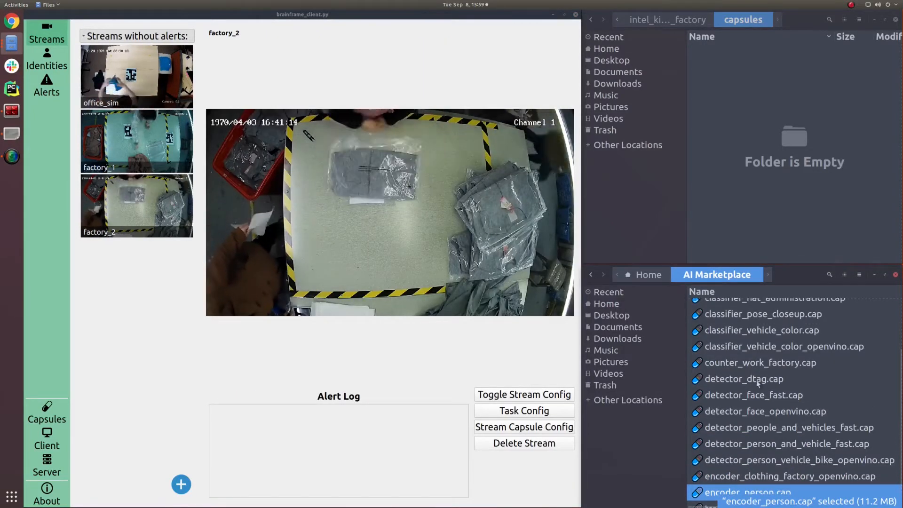
left_click(744, 378)
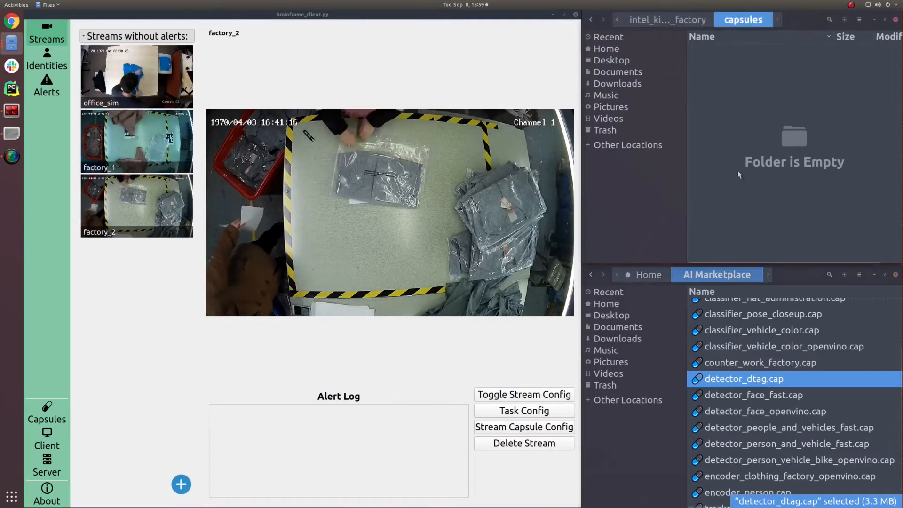
left_click(137, 76)
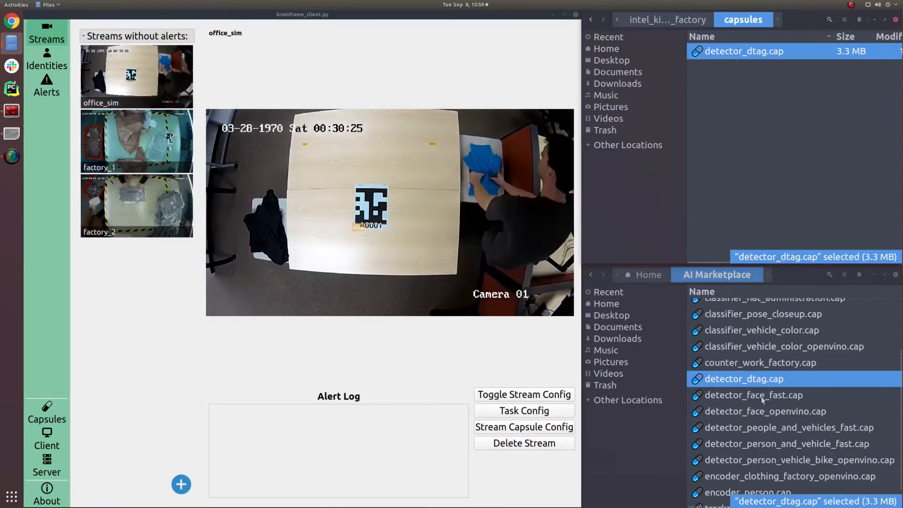
- Copy encoder_clothing_factory_openvino.cap and counter_work_factory.cap into the capsules folder
left_click(754, 378)
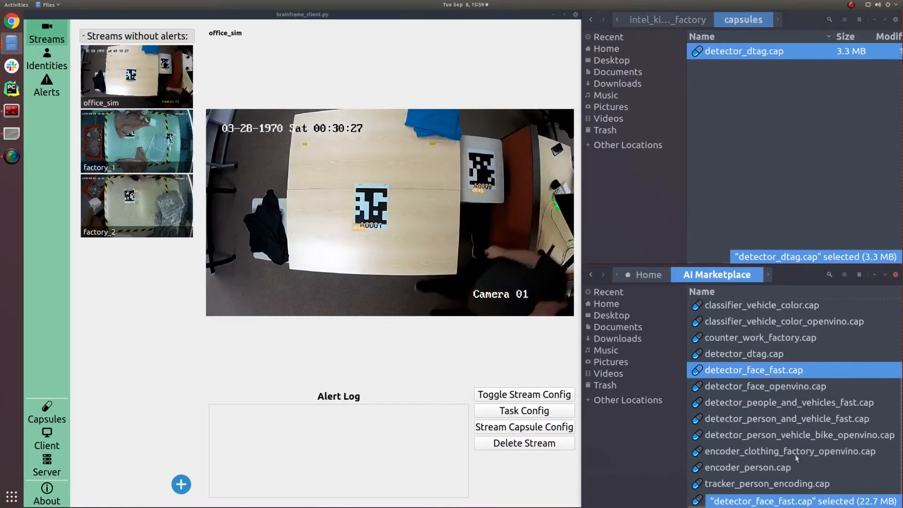
left_click(790, 451)
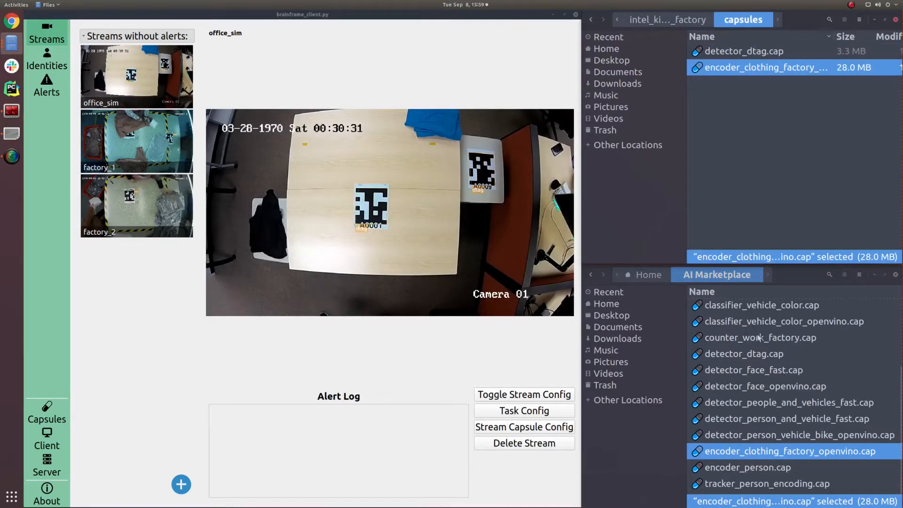
left_click(760, 338)
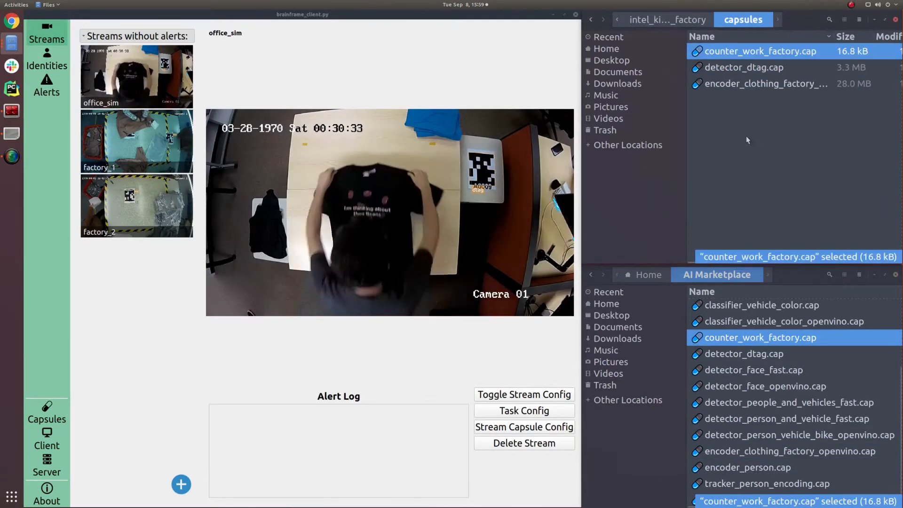
- Show factory_1 and bring up the global capsule settings listing the loaded capsules
left_click(136, 142)
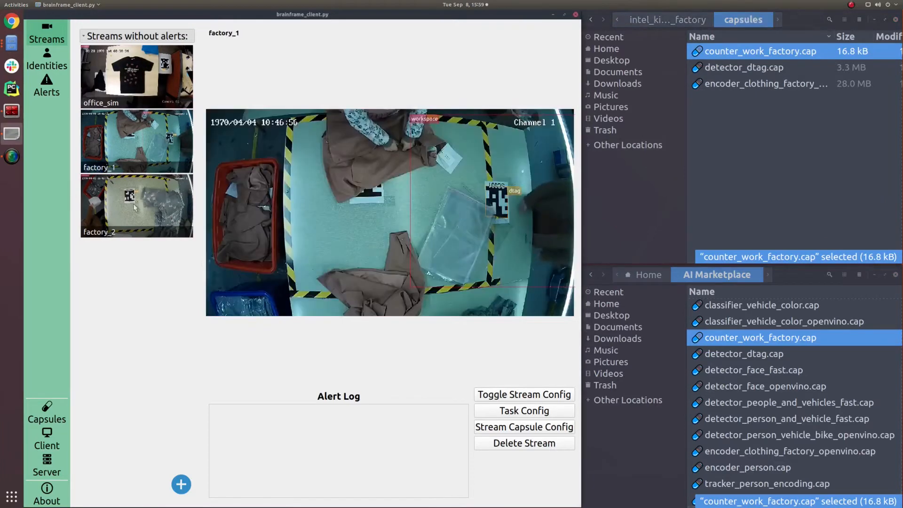
left_click(137, 77)
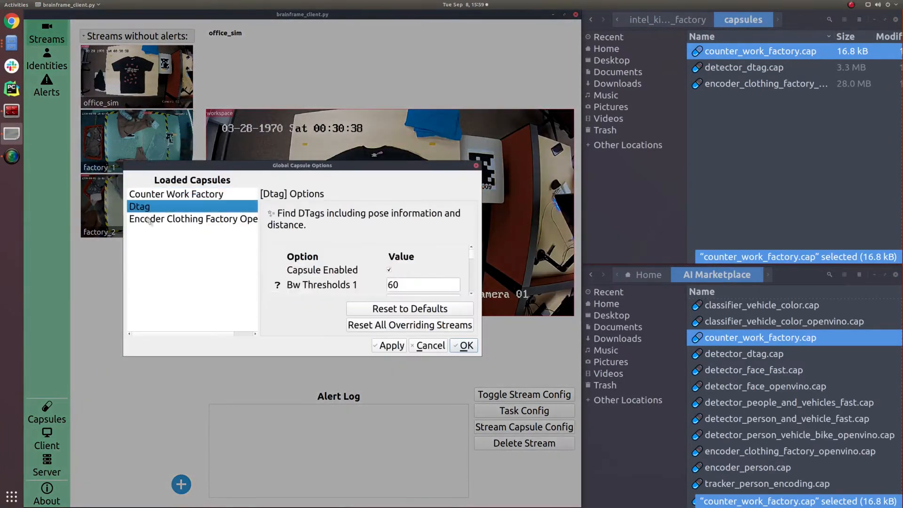
- Review the Global Capsule Options now listing the three capsules and close them
left_click(463, 345)
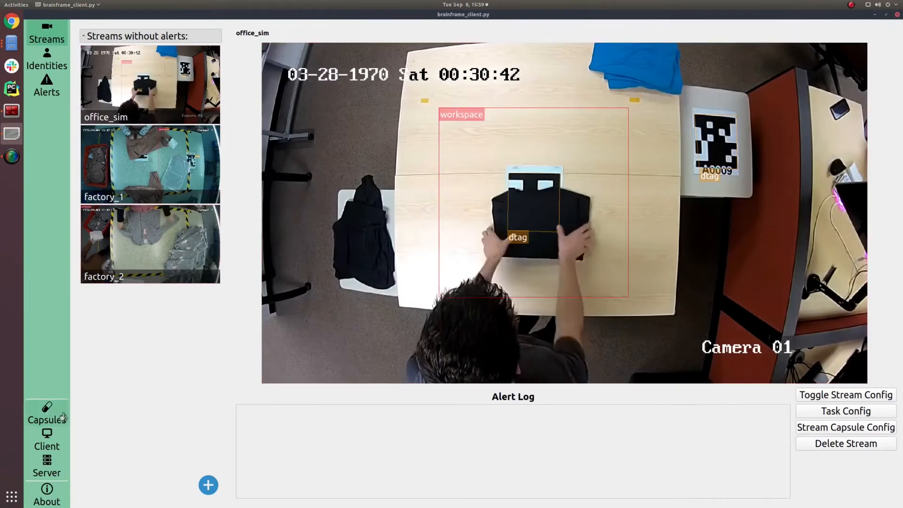
left_click(46, 413)
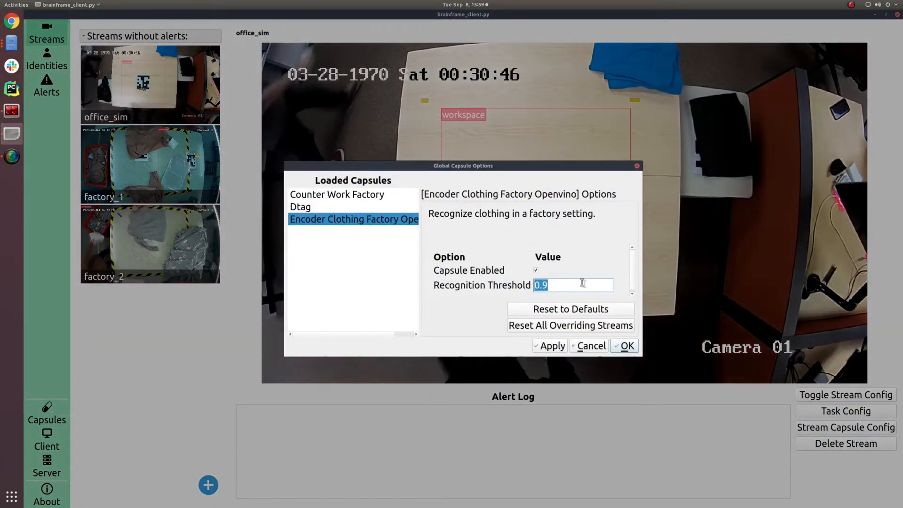
left_click(623, 346)
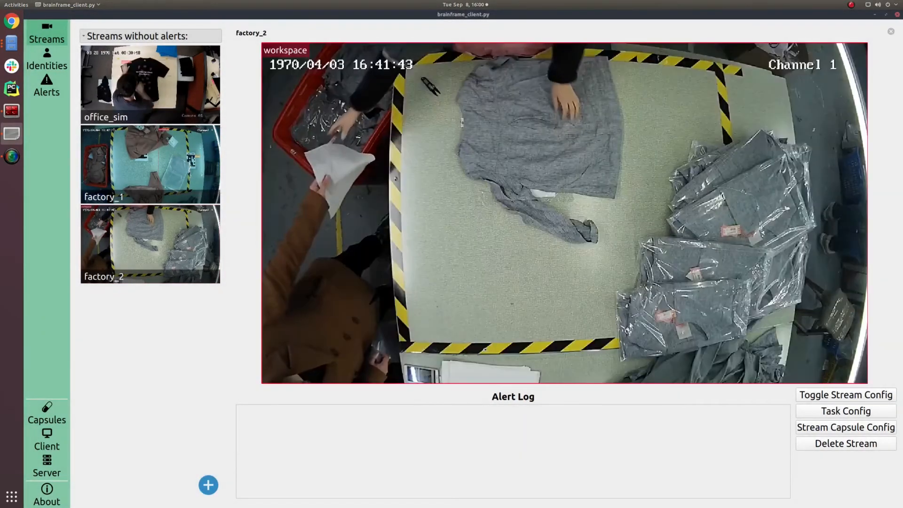
- Give factory_2's work counter a 400×400 workspace, workspace tag 1 and output tag 2
left_click(844, 427)
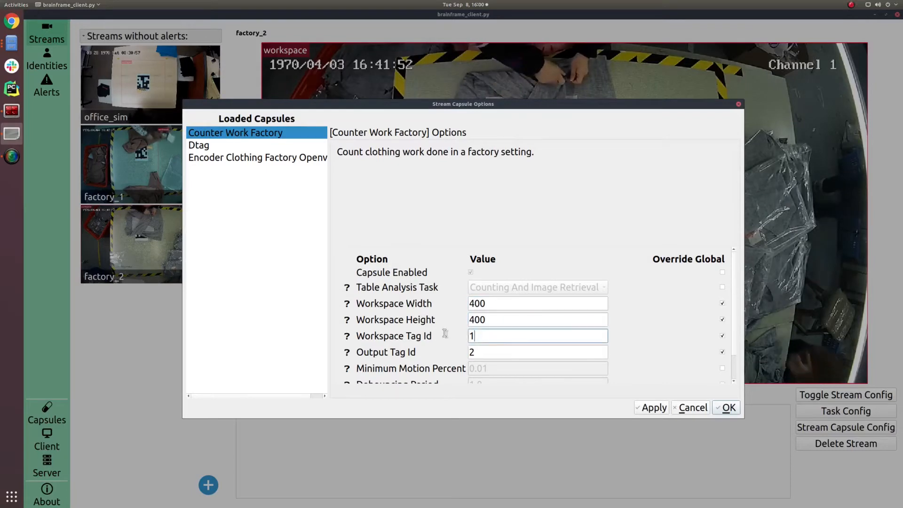
left_click(727, 407)
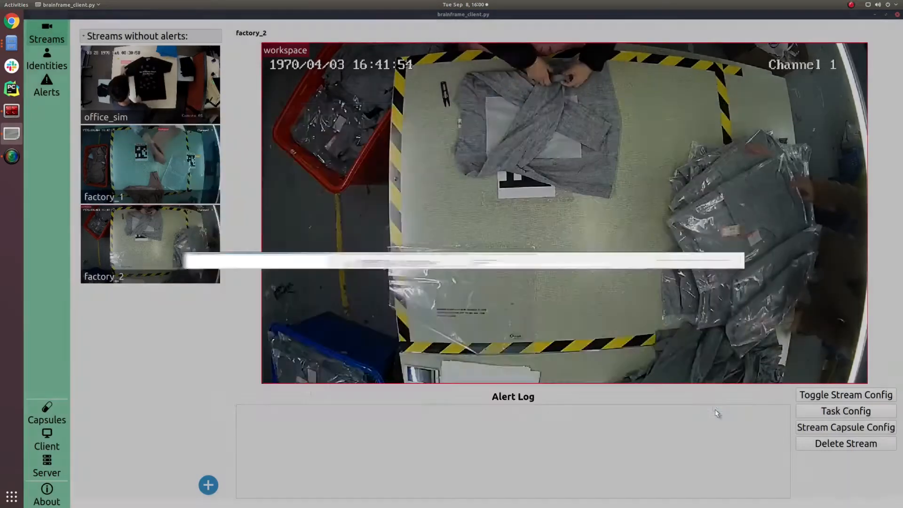
left_click(150, 165)
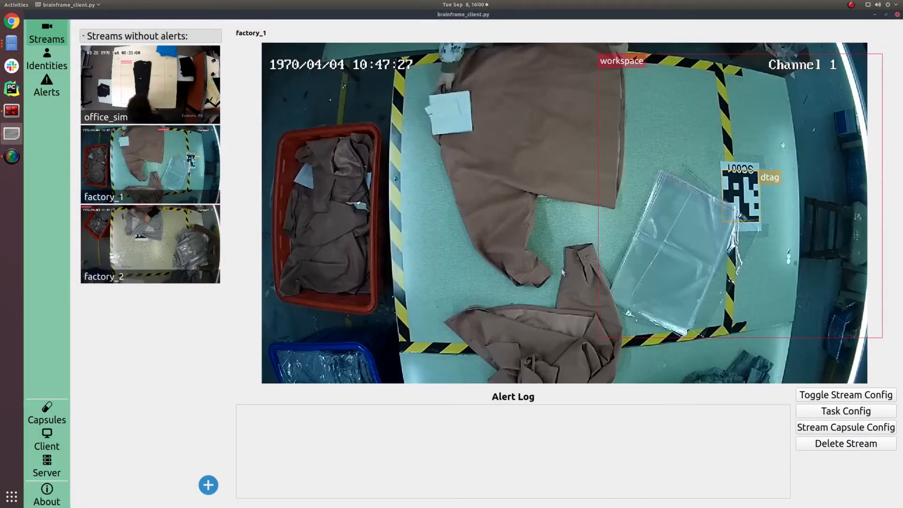
- Override factory_1's work counter workspace size and workspace tag id, then save
left_click(844, 428)
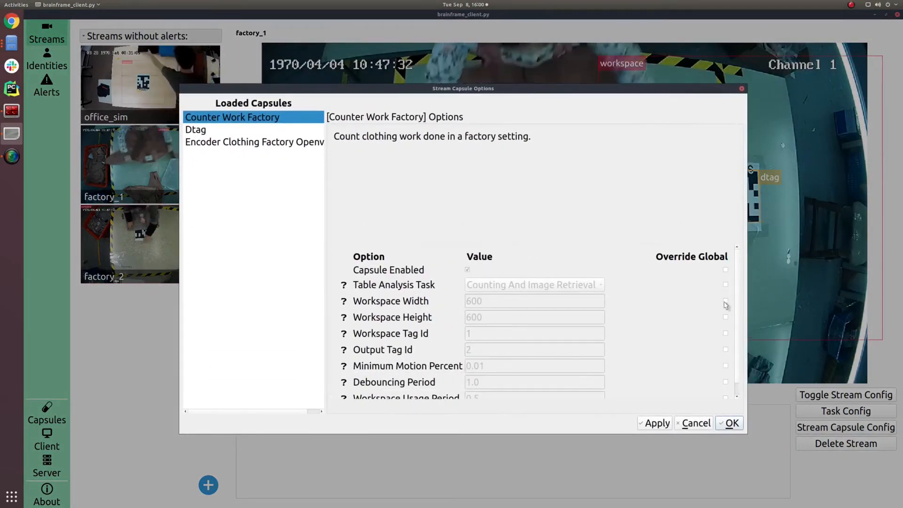
left_click(725, 301)
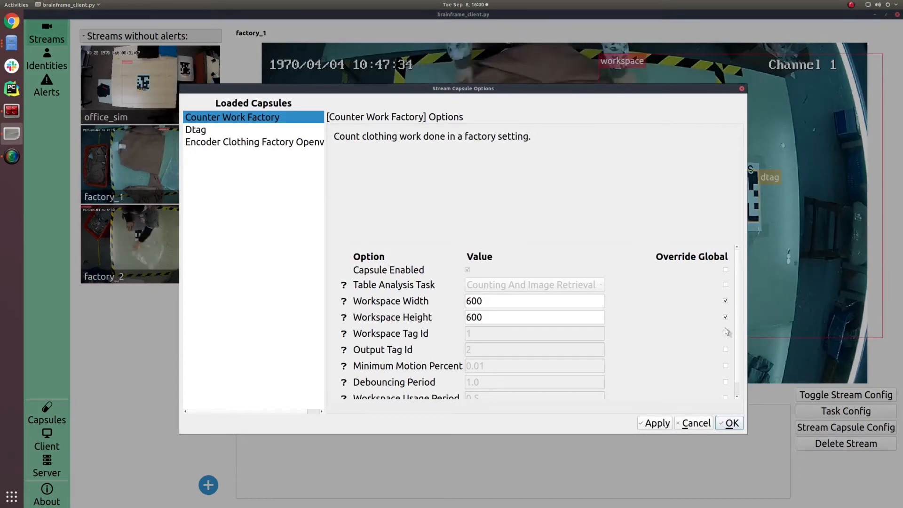
left_click(725, 333)
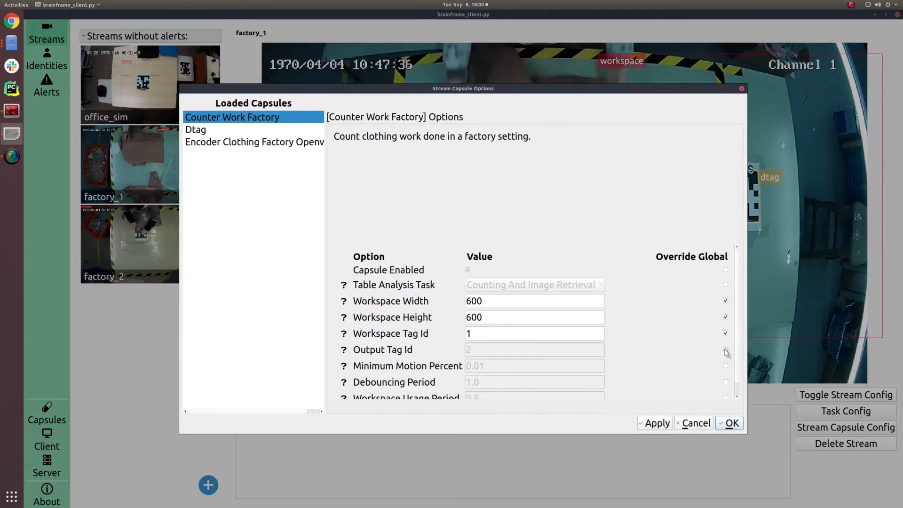
type("40")
type("0")
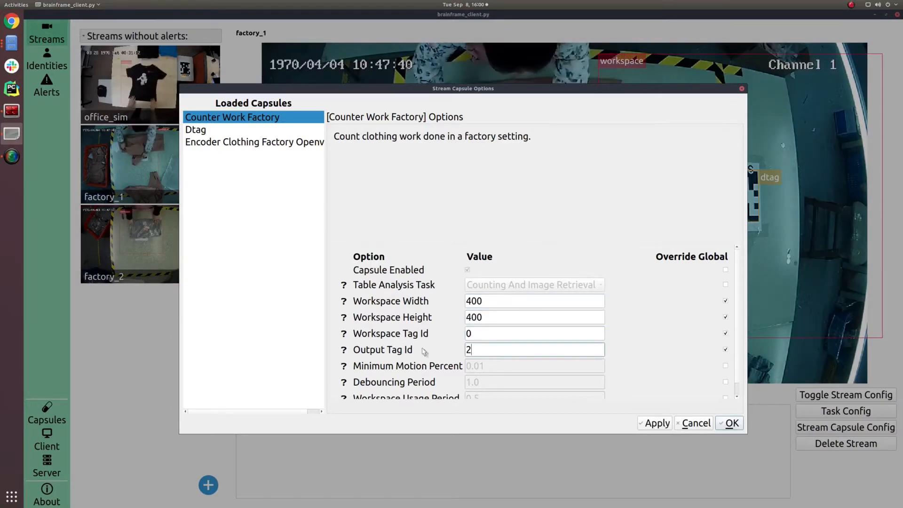
left_click(732, 423)
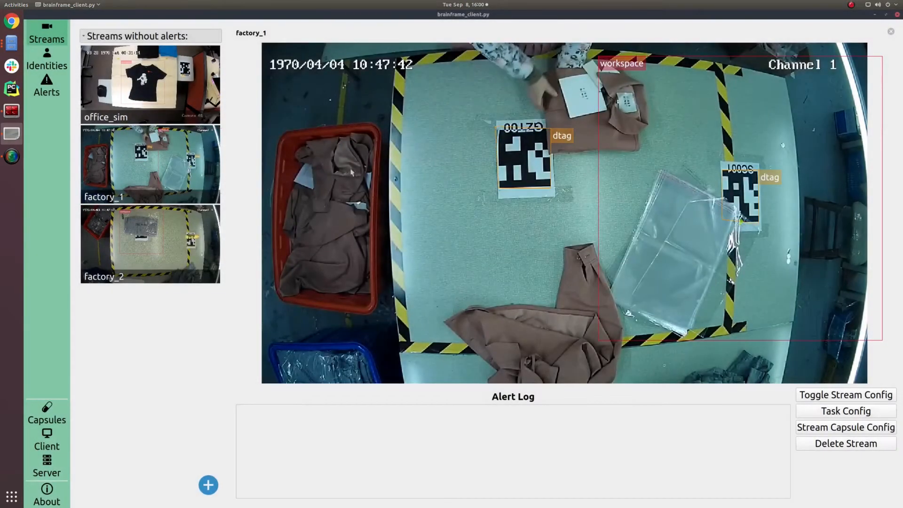
- Override office_sim's work counter to a 600×600 workspace, workspace tag 1, output tag 2
left_click(149, 85)
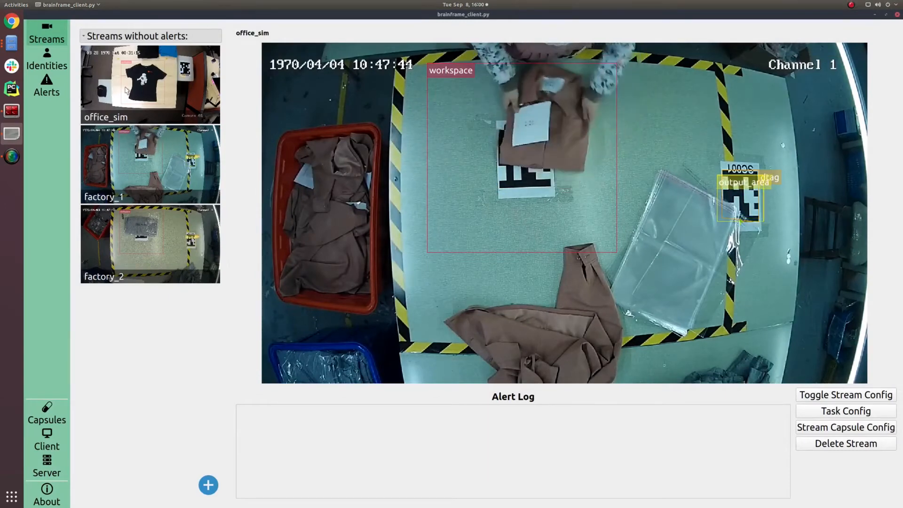
left_click(844, 427)
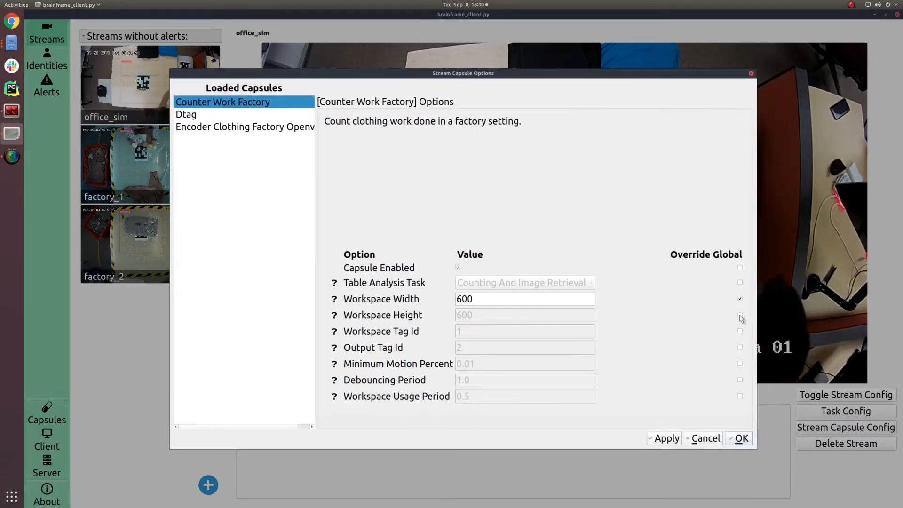
left_click(740, 315)
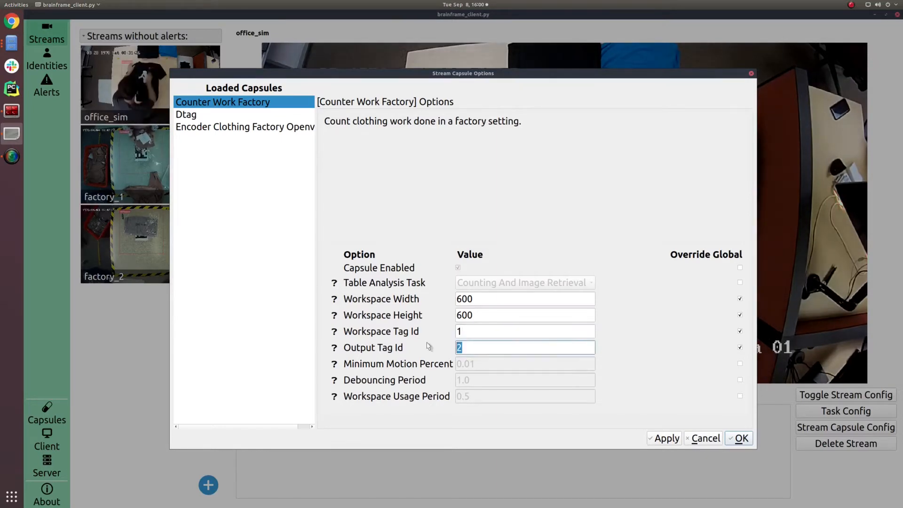
left_click(740, 438)
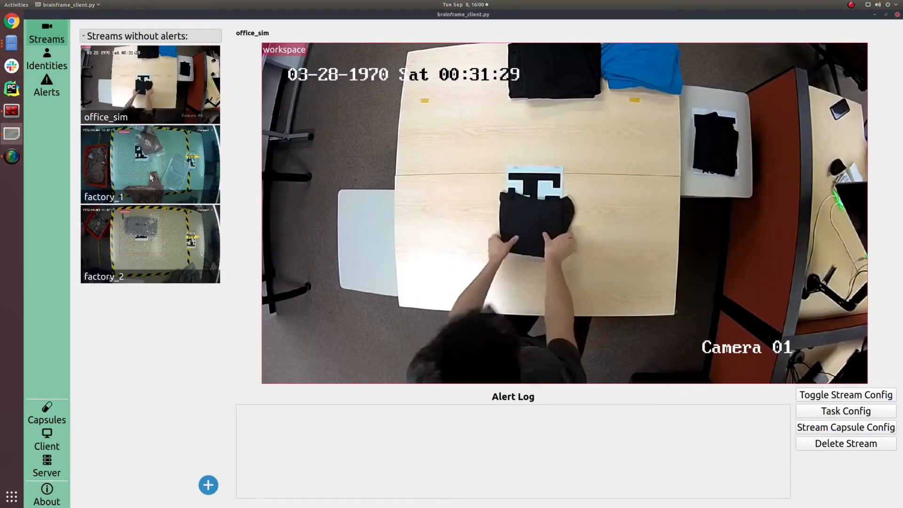
- Browse the capsules folder, then the project's SKU-0002-dilili sample images
left_click(149, 164)
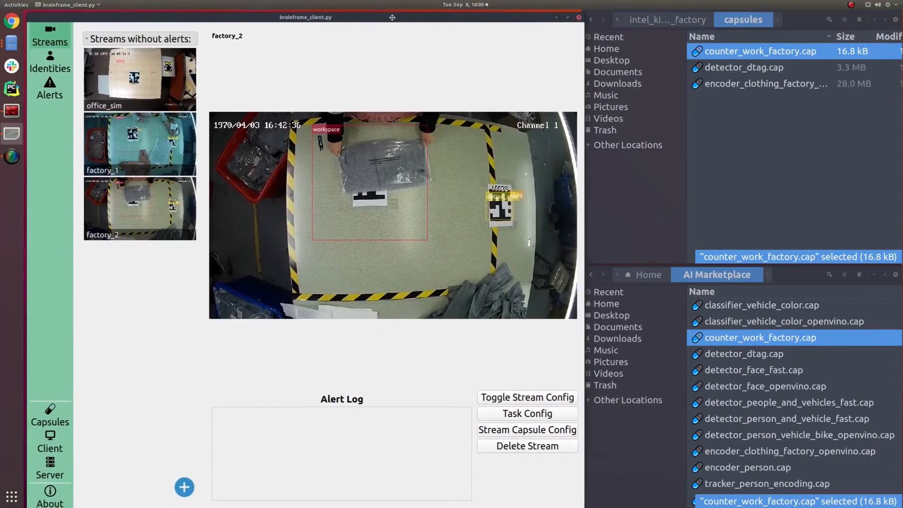
left_click(667, 18)
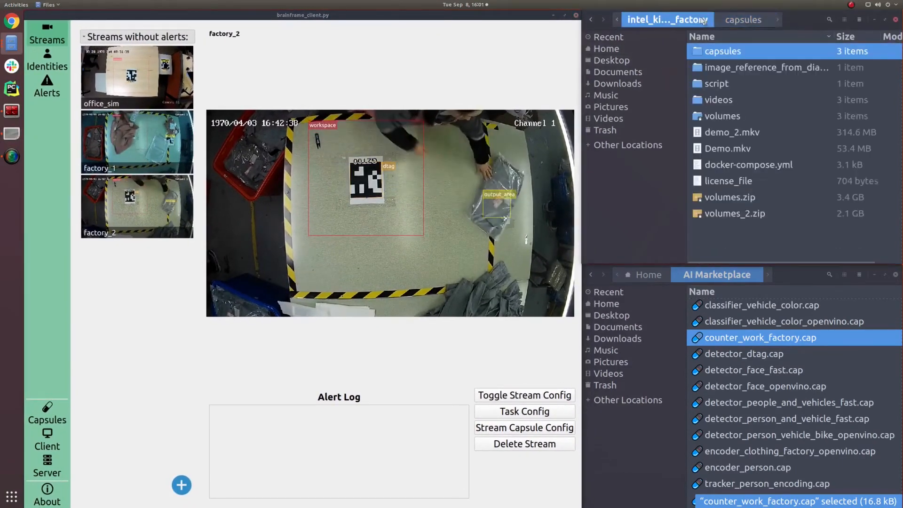
left_click(766, 67)
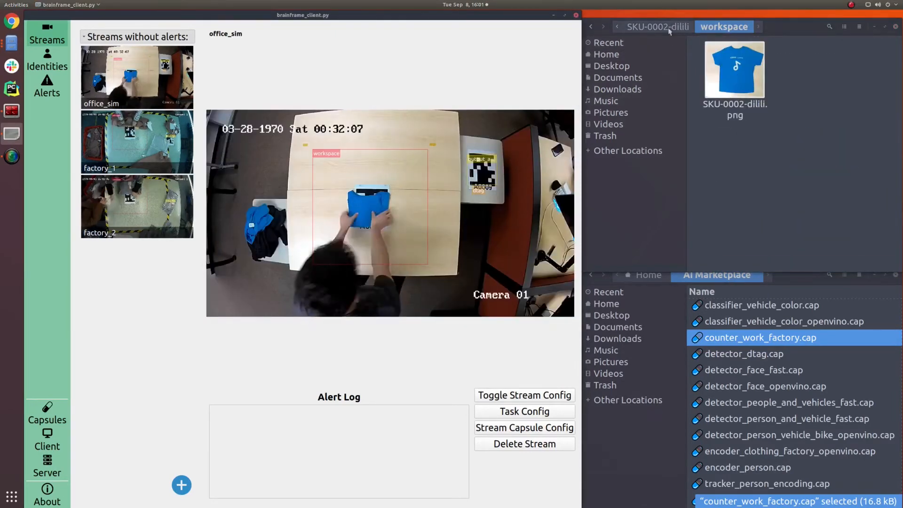
- Return to the SKU folder list and look into the first SKU sample image folder
left_click(590, 26)
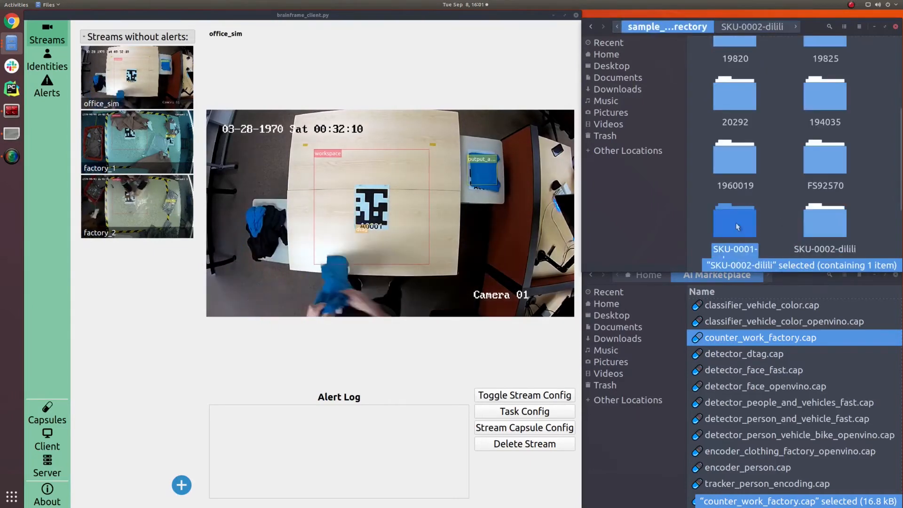
double_click(735, 220)
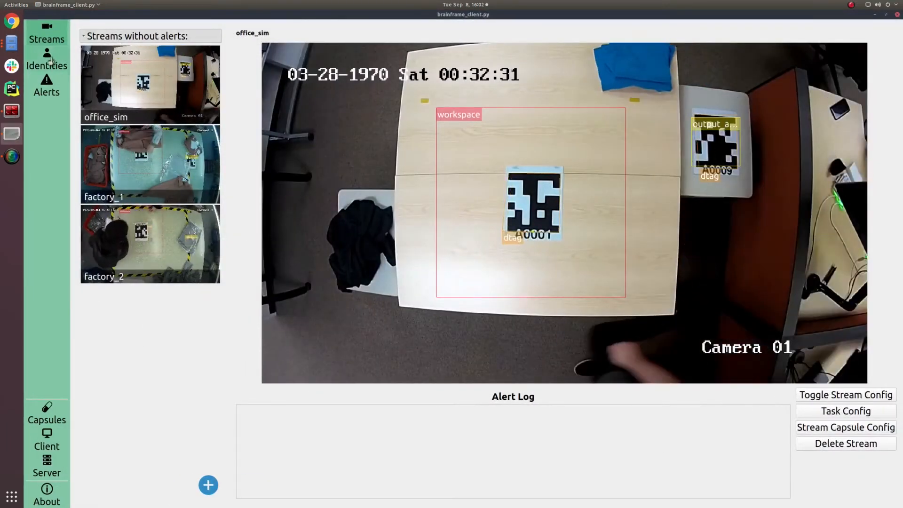
- Load identities from the sample_image_by_directory folder
left_click(46, 60)
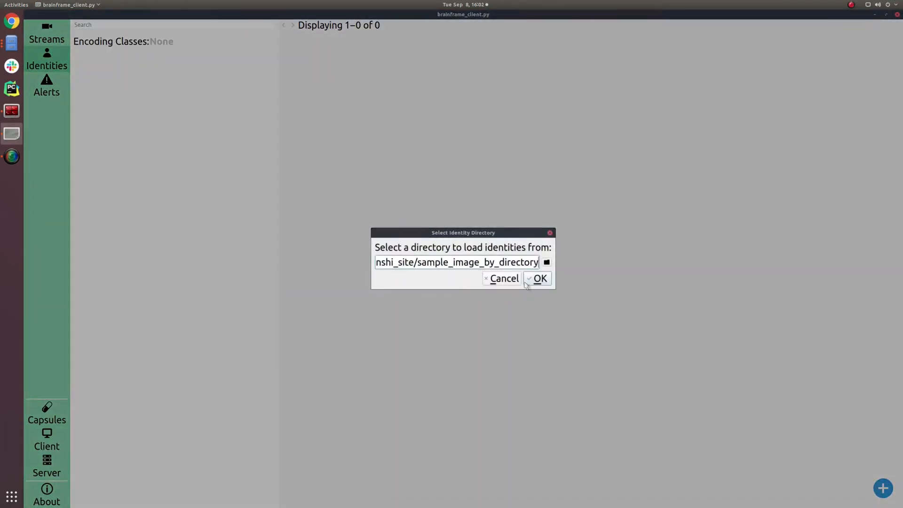
left_click(536, 278)
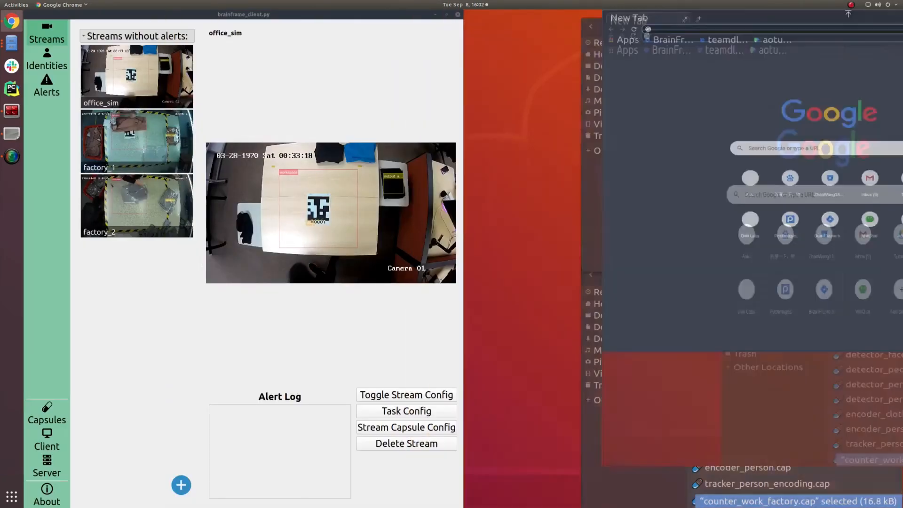
- Browse to Grafana on localhost and open the 'SKU count with sample image' dashboard
type("localhost:3")
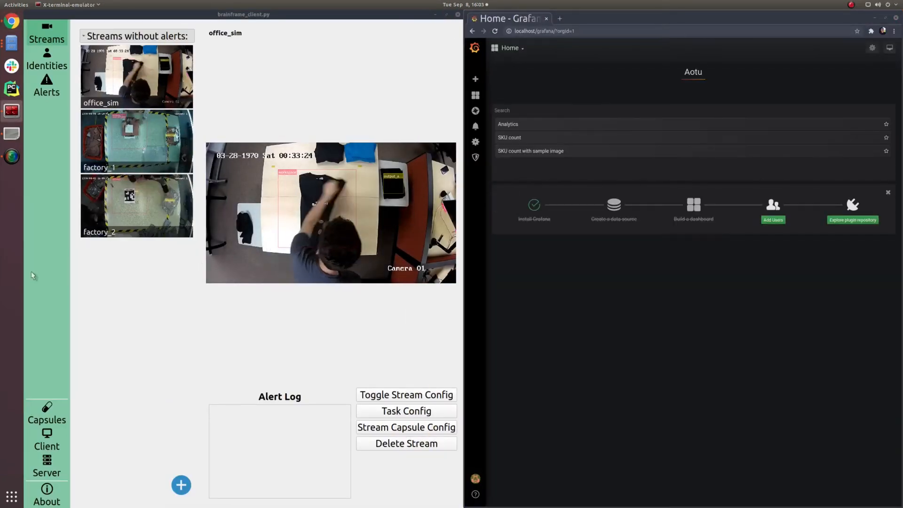
left_click(530, 151)
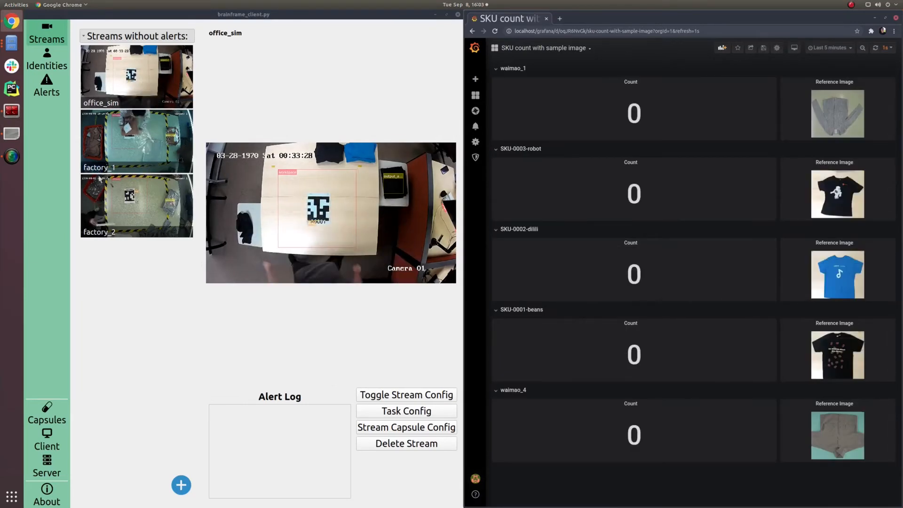
- Show the factory_1 and factory_2 feeds beside the dashboard as counts rise from zero
left_click(136, 141)
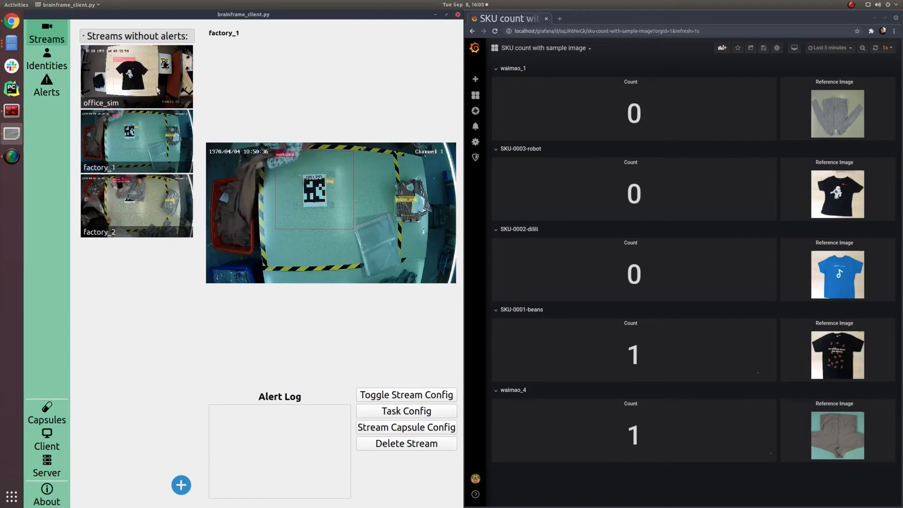
left_click(136, 76)
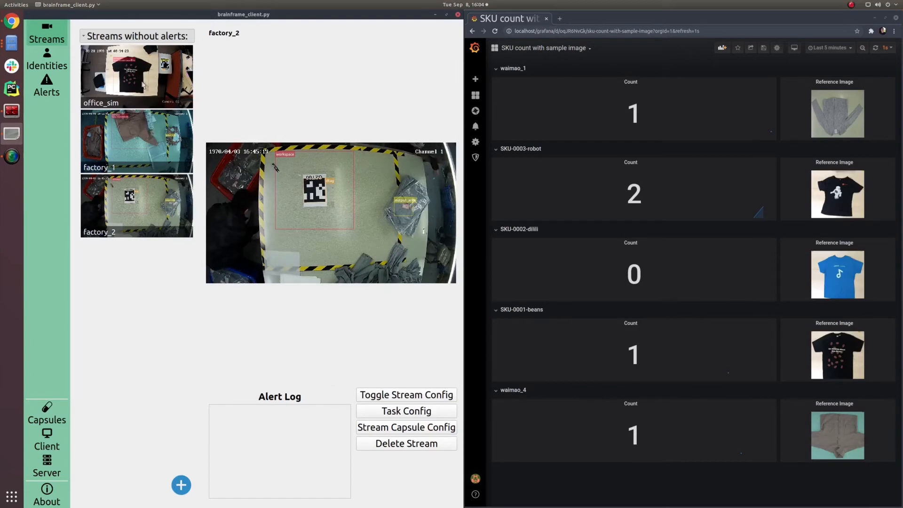
- Cycle the office_sim and factory feeds while the dashboard's SKU counts reach 2–4 each
left_click(137, 76)
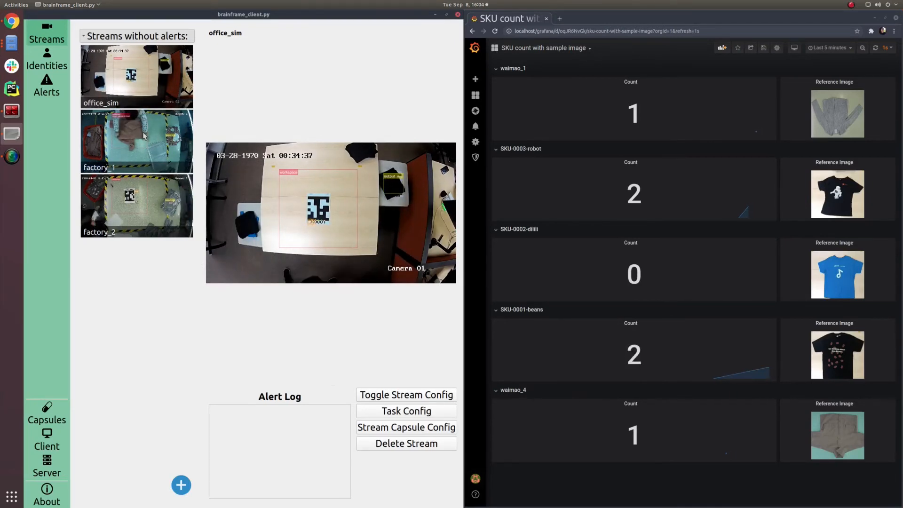
left_click(137, 142)
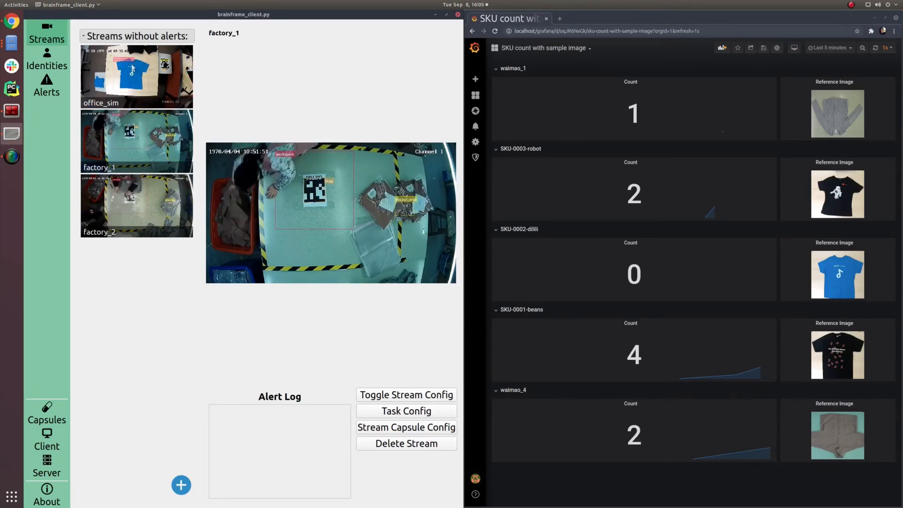
left_click(137, 77)
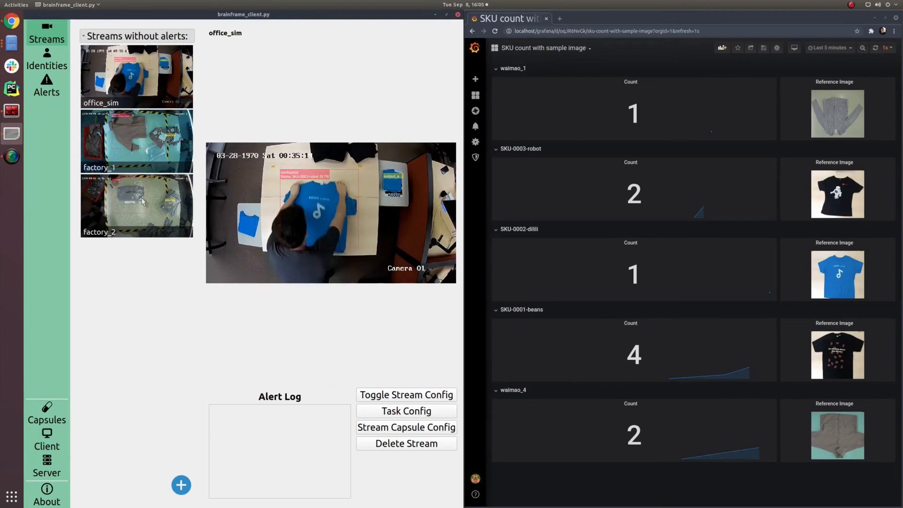
left_click(136, 205)
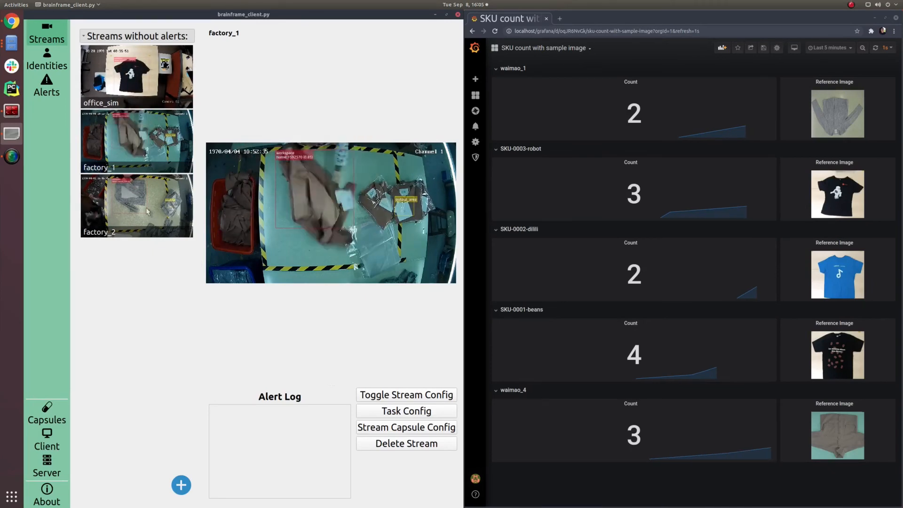
left_click(136, 76)
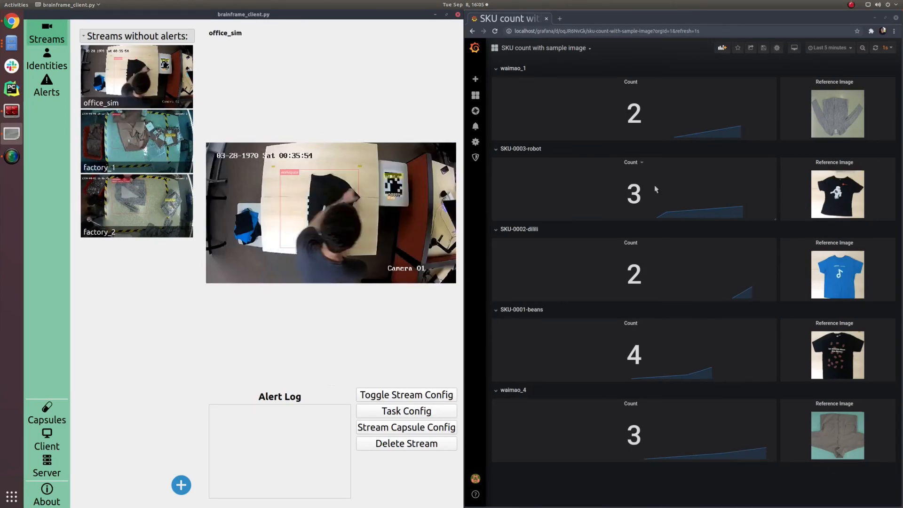